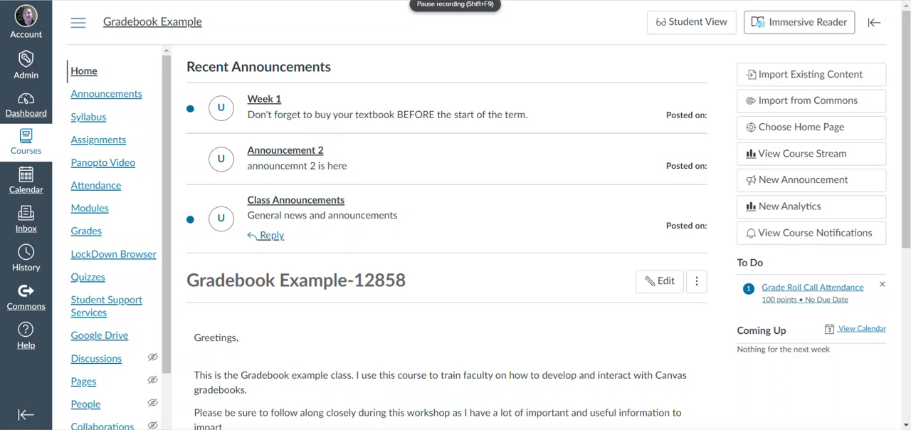
mouse_move(375, 81)
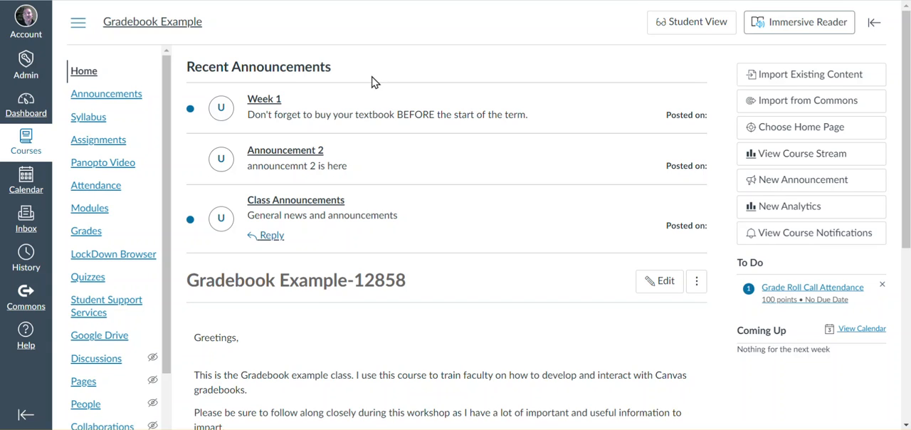
mouse_move(387, 156)
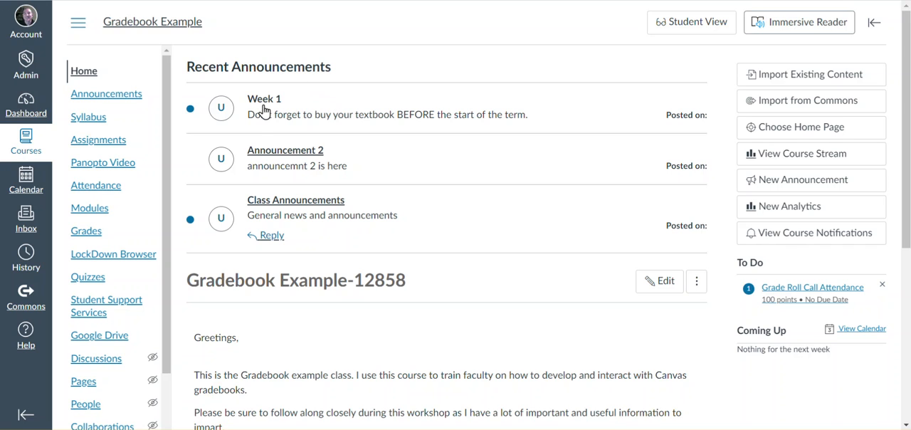
mouse_move(176, 115)
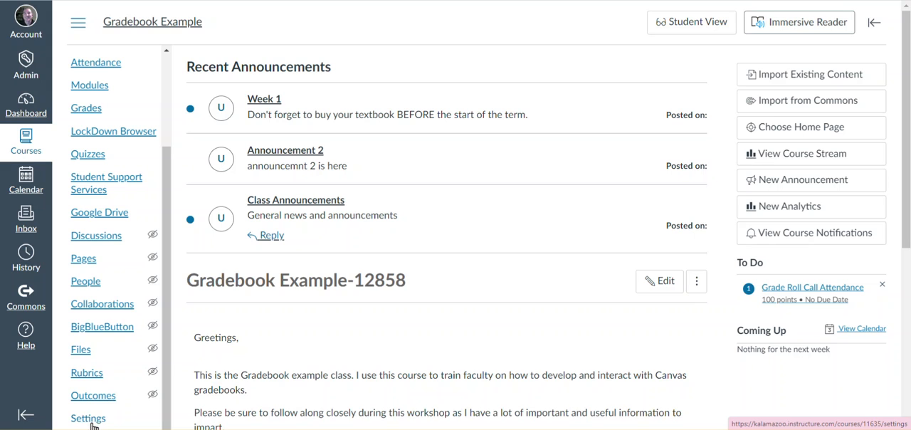
mouse_move(93, 395)
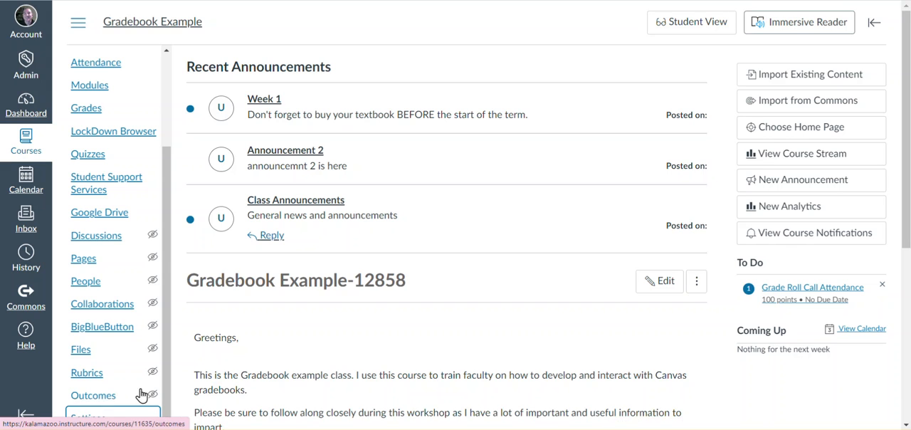
Open the Gradebook Example course Settings and scroll to the bottom of Course Details
left_click(88, 418)
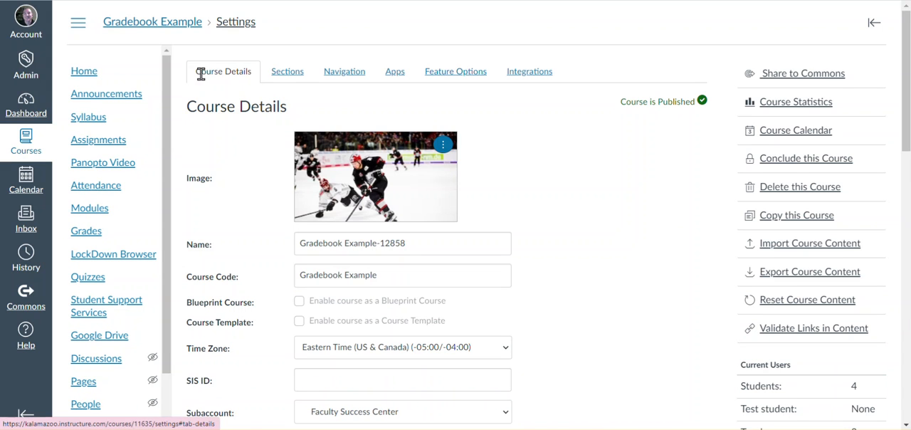
scroll("down", 3)
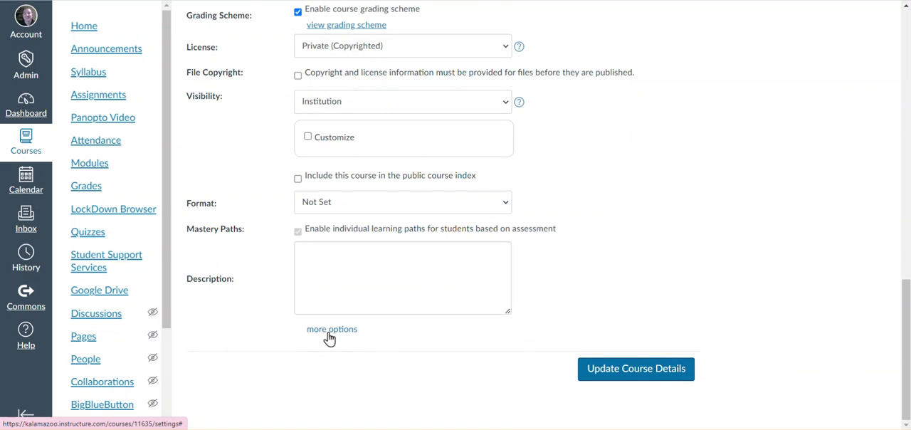
Enable self-enrollment via secret URL under more options and update the course details
left_click(332, 329)
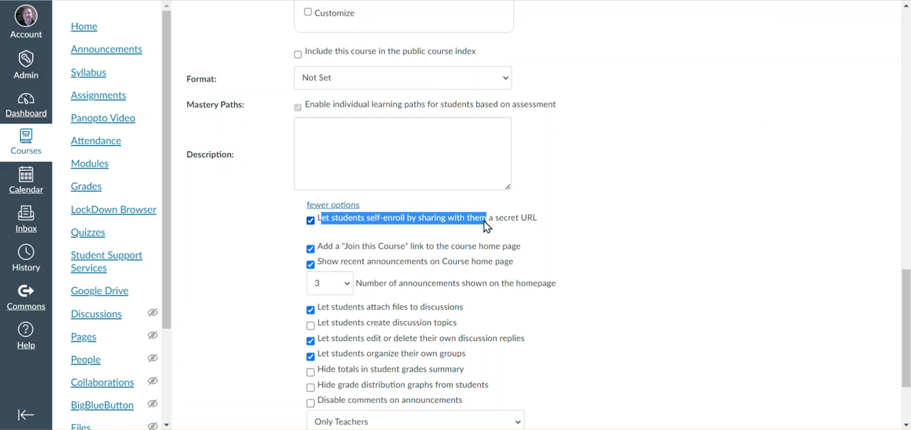
scroll("down", 3)
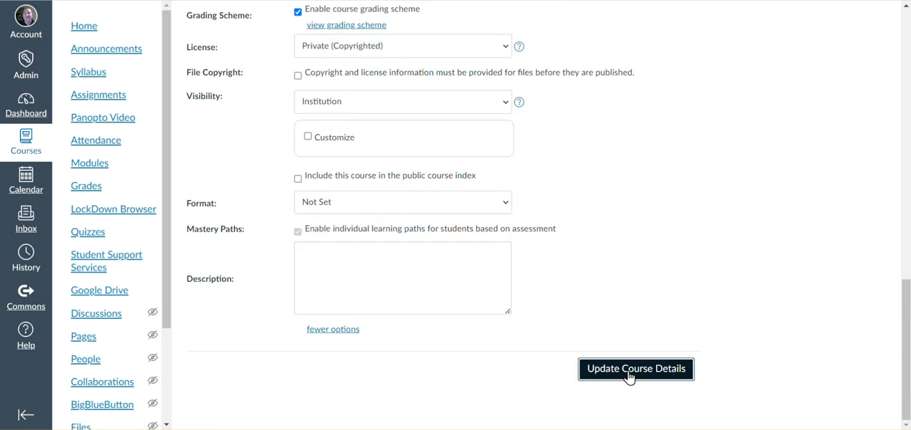
left_click(635, 369)
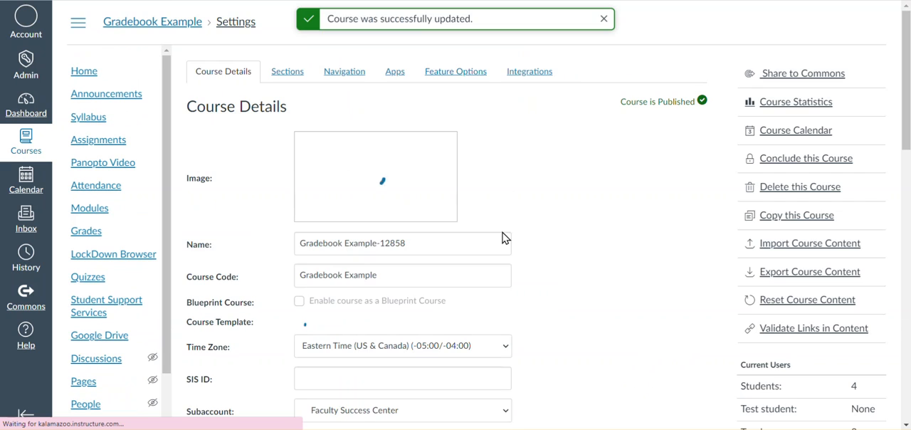
scroll("down", 3)
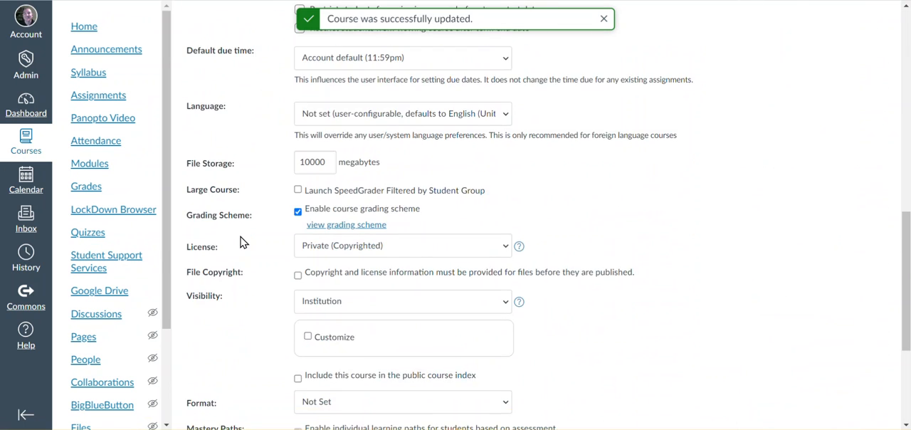
scroll("down", 3)
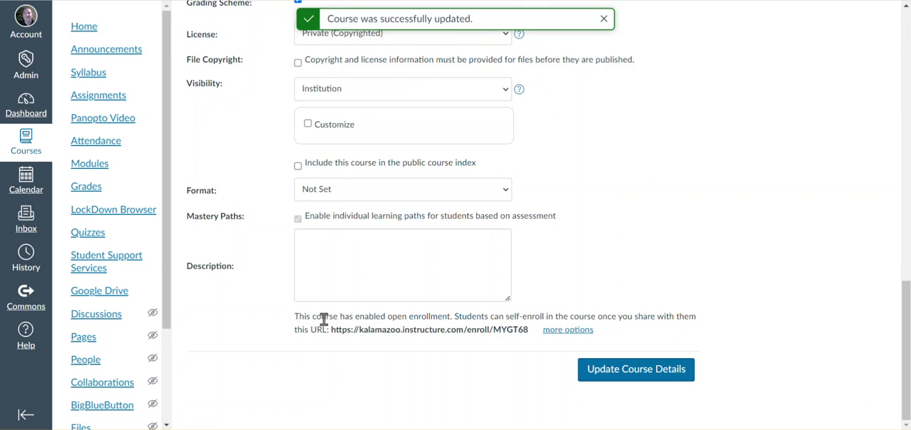
mouse_move(377, 315)
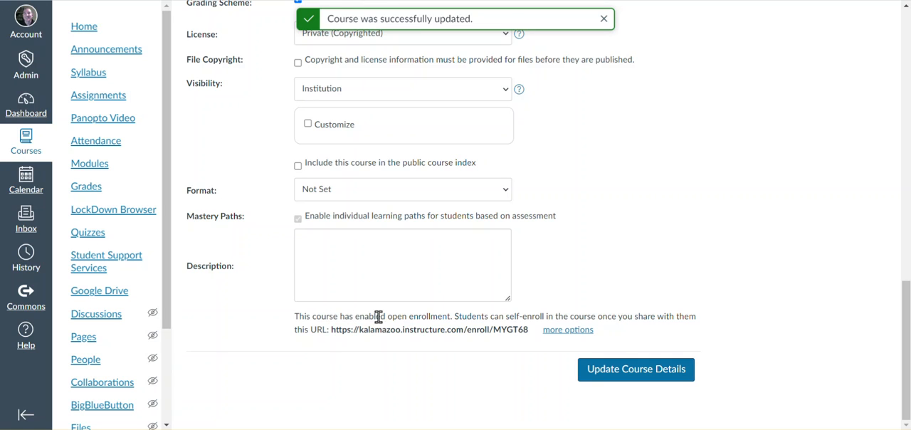
left_click(603, 19)
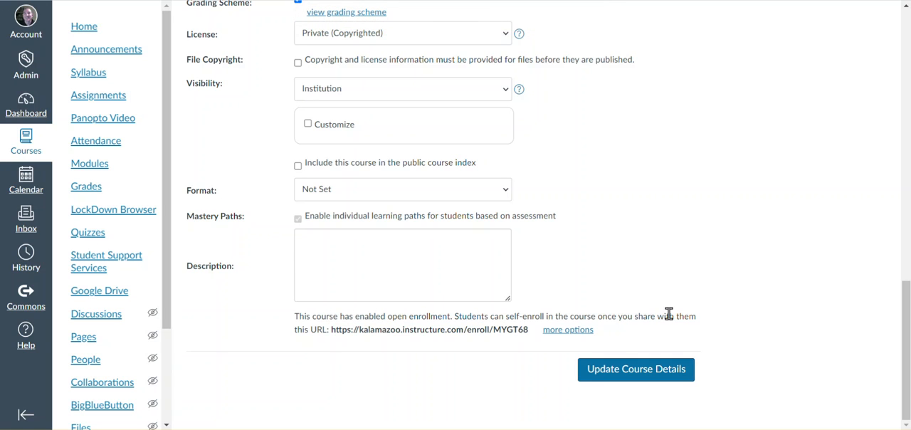
mouse_move(337, 332)
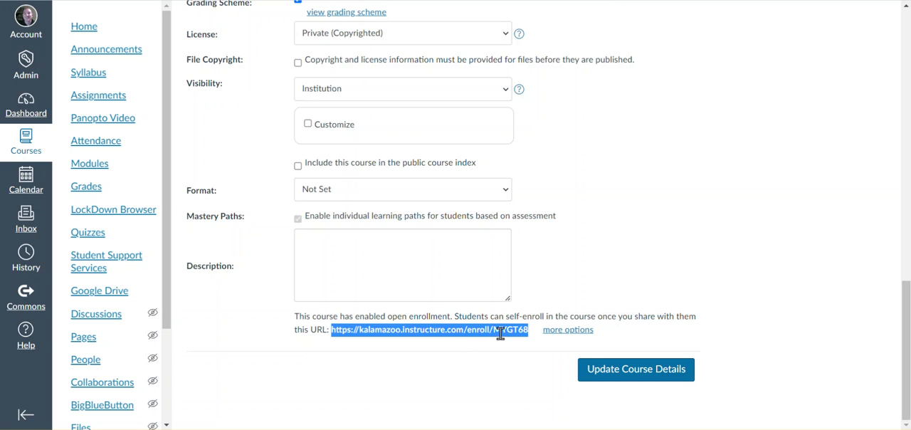
mouse_move(136, 133)
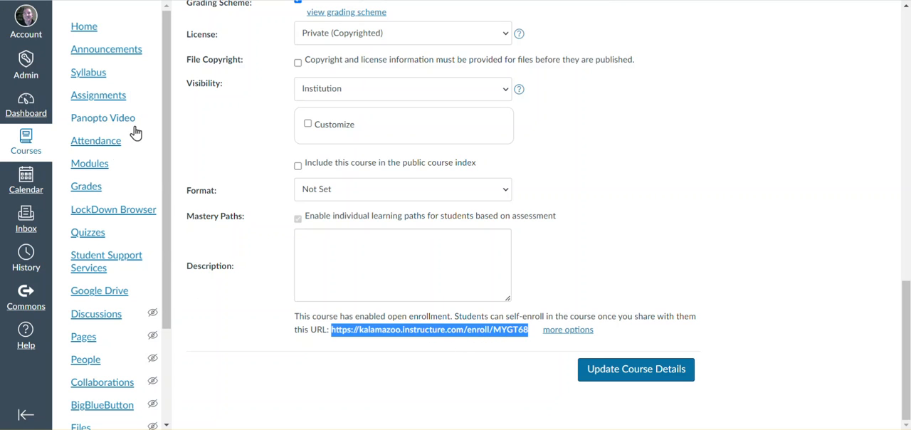